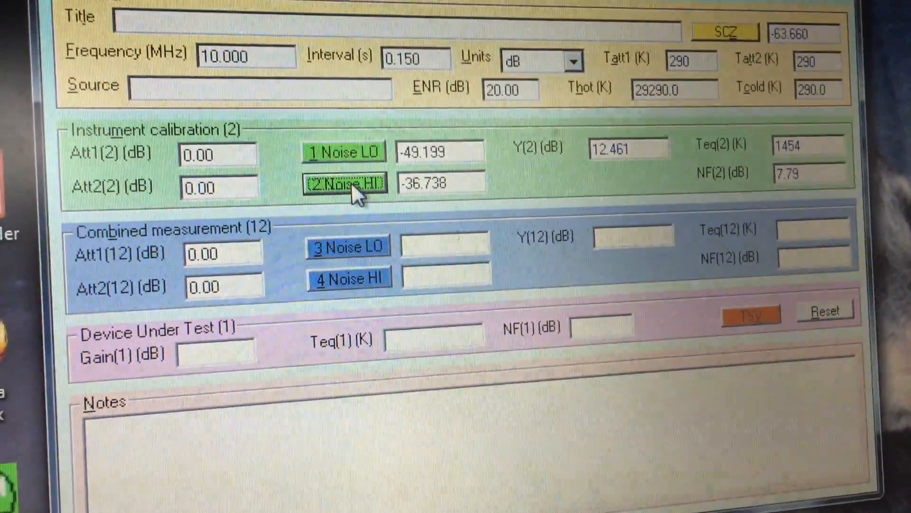
# Take three fresh Noise HI calibration readings, updating Y(2) to 11.547 dB.
pyautogui.click(345, 184)
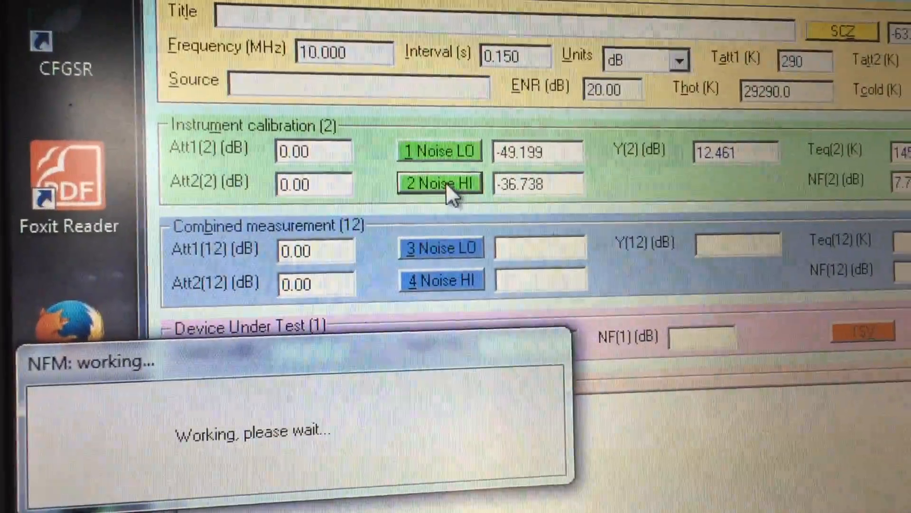
pyautogui.click(440, 182)
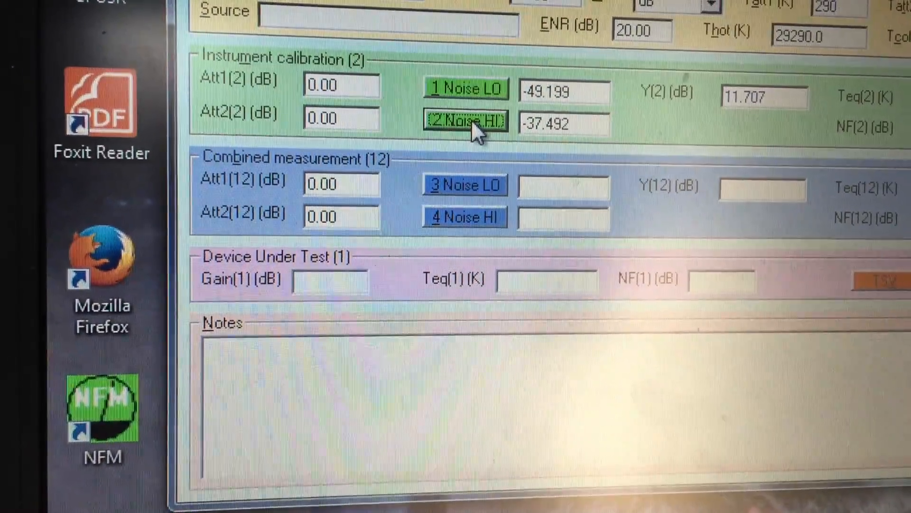
pyautogui.click(465, 120)
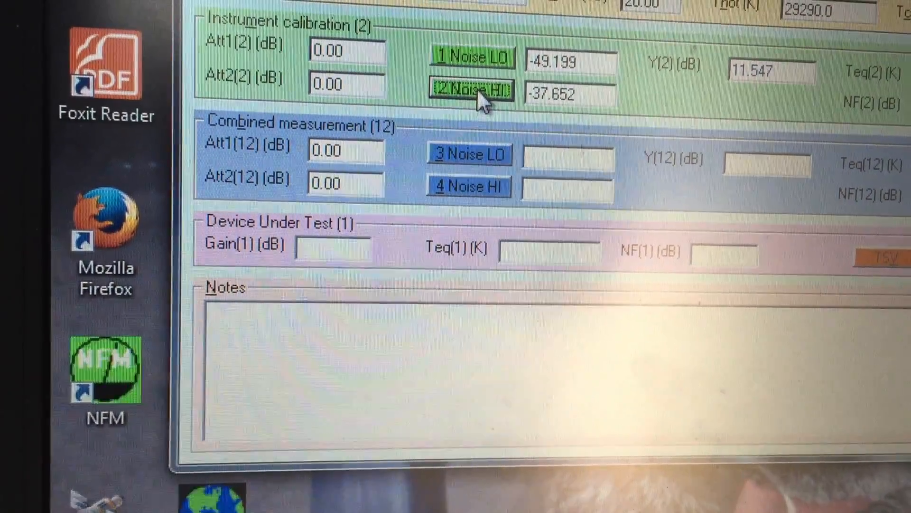
# Run two more Noise HI measurements, reaching -36.936 dB and Y(2) 12.263 dB.
pyautogui.click(470, 92)
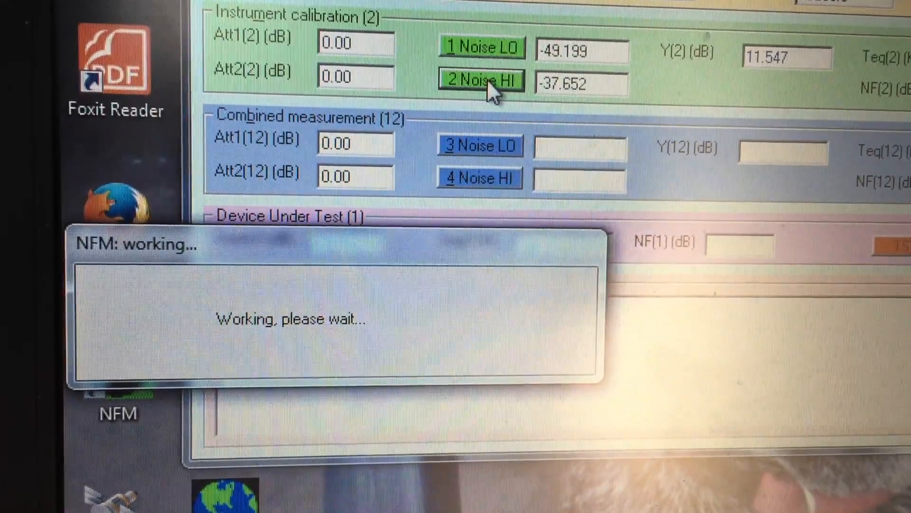
pyautogui.click(480, 81)
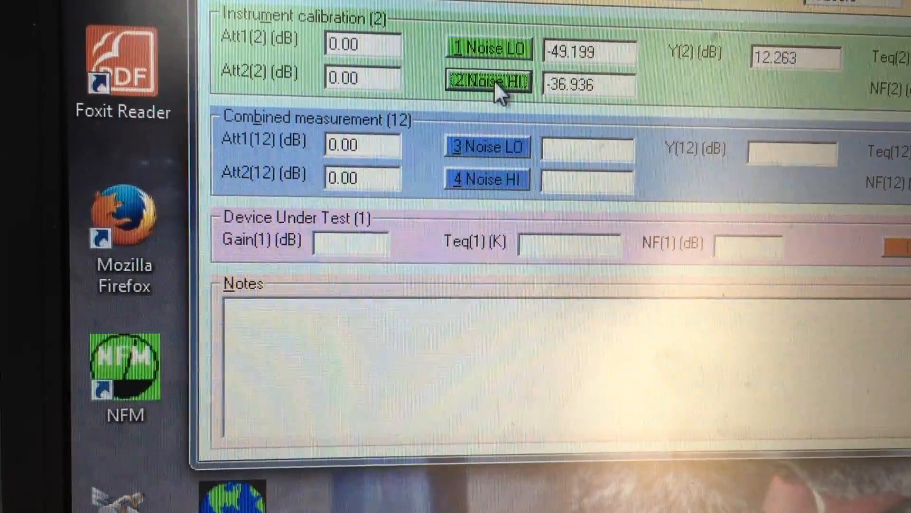